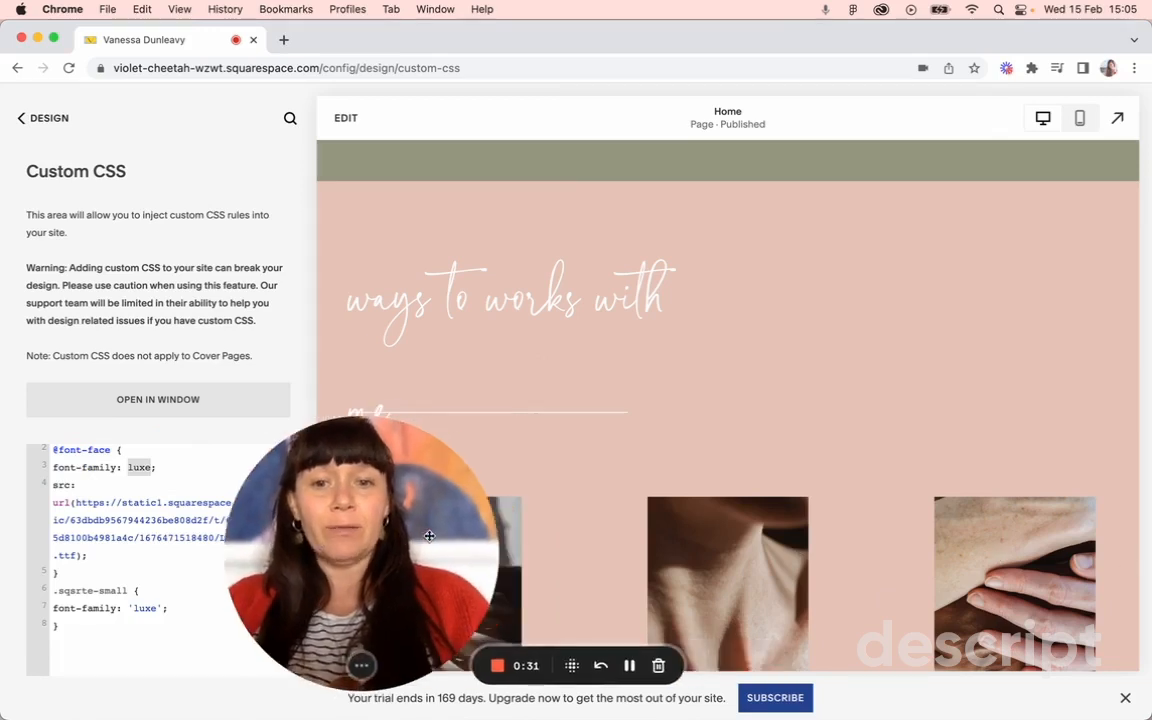
Review the 'Code for all font changes' note, scrolling through the heading and paragraph snippets.
drag(370, 550, 1007, 550)
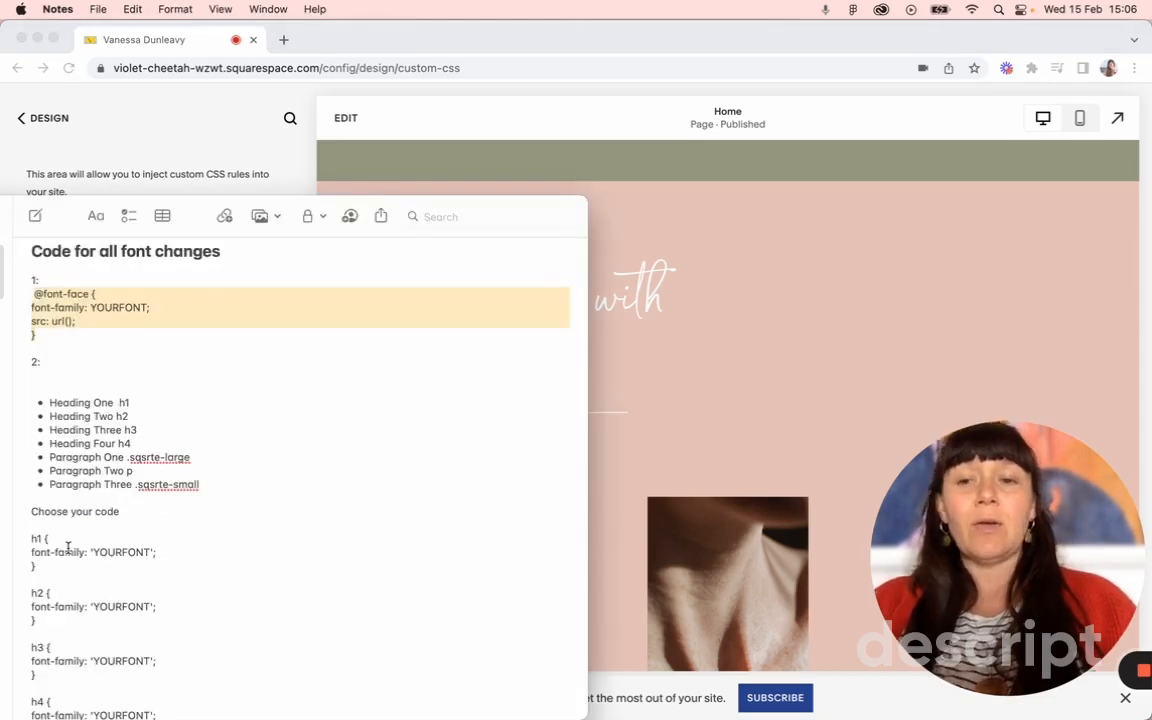
scroll(down, 3)
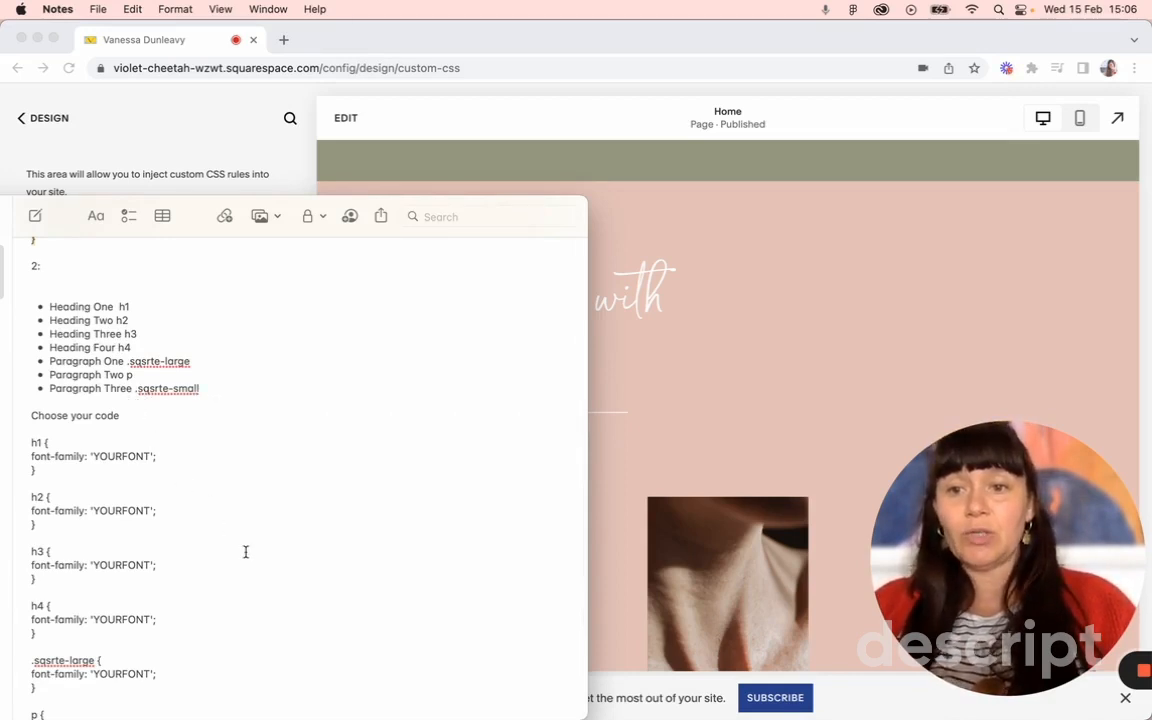
scroll(down, 3)
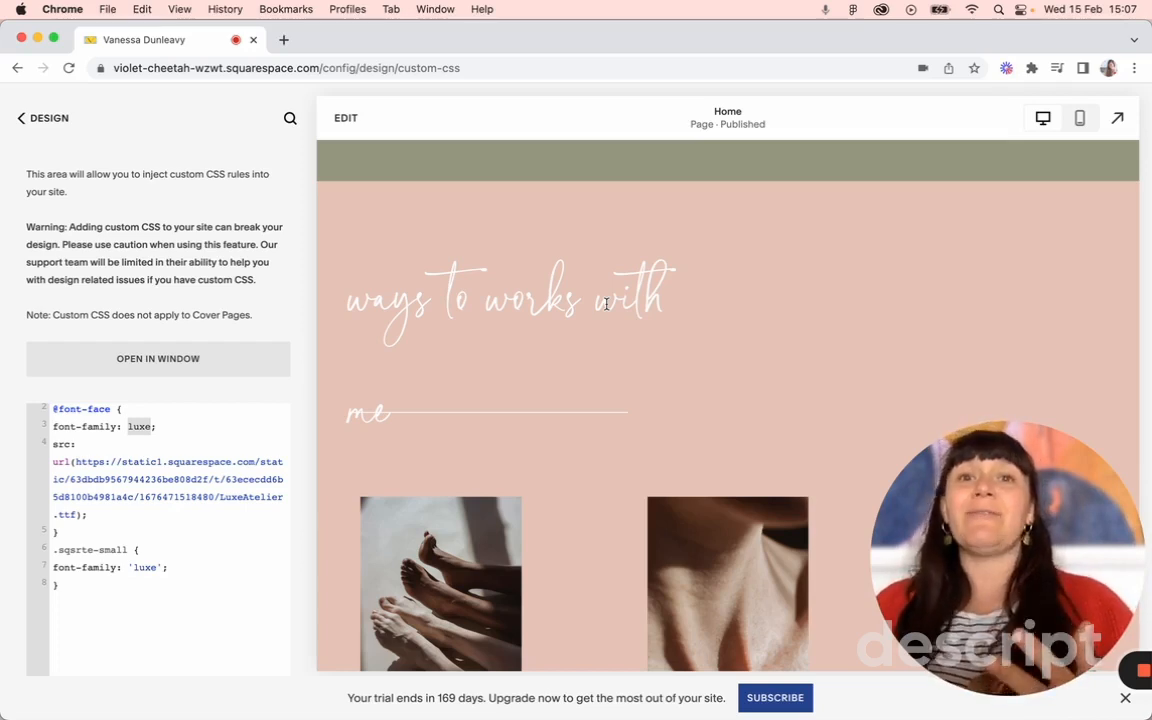
mouse_move(680, 344)
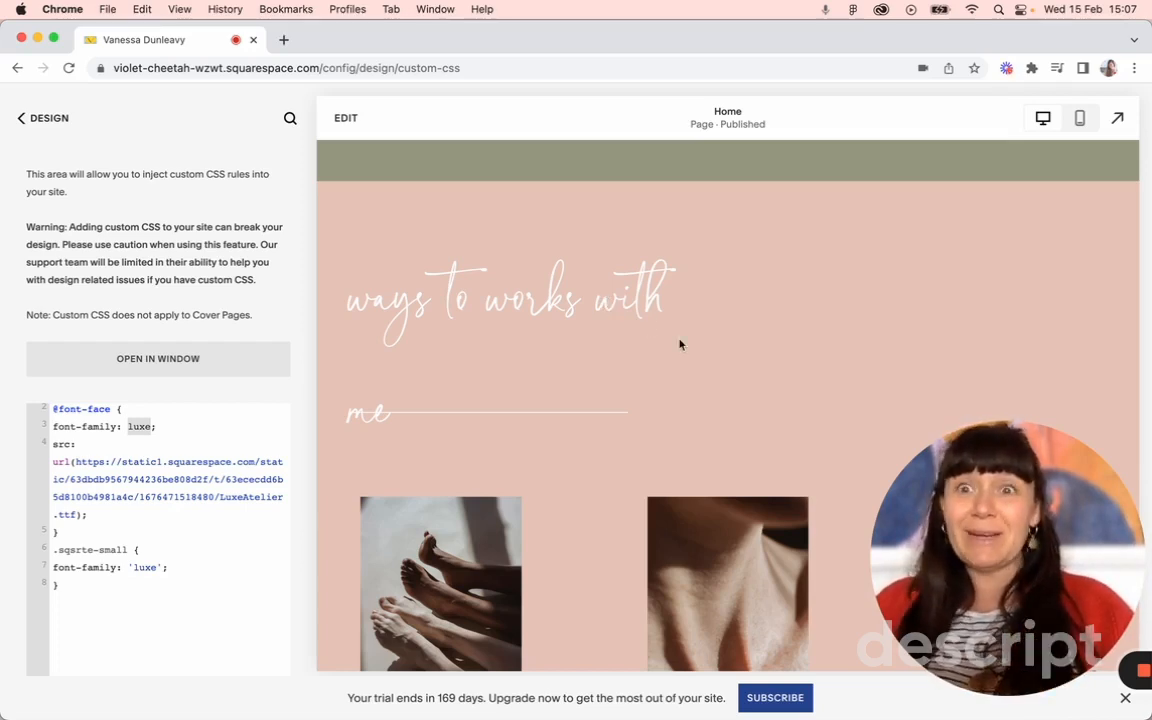